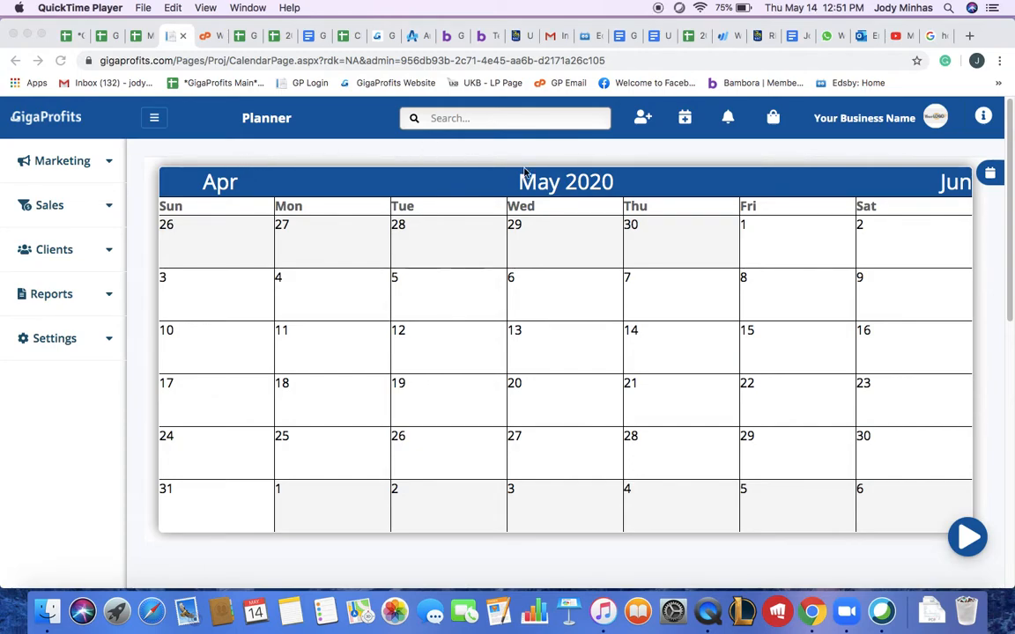
mouse_move(44, 212)
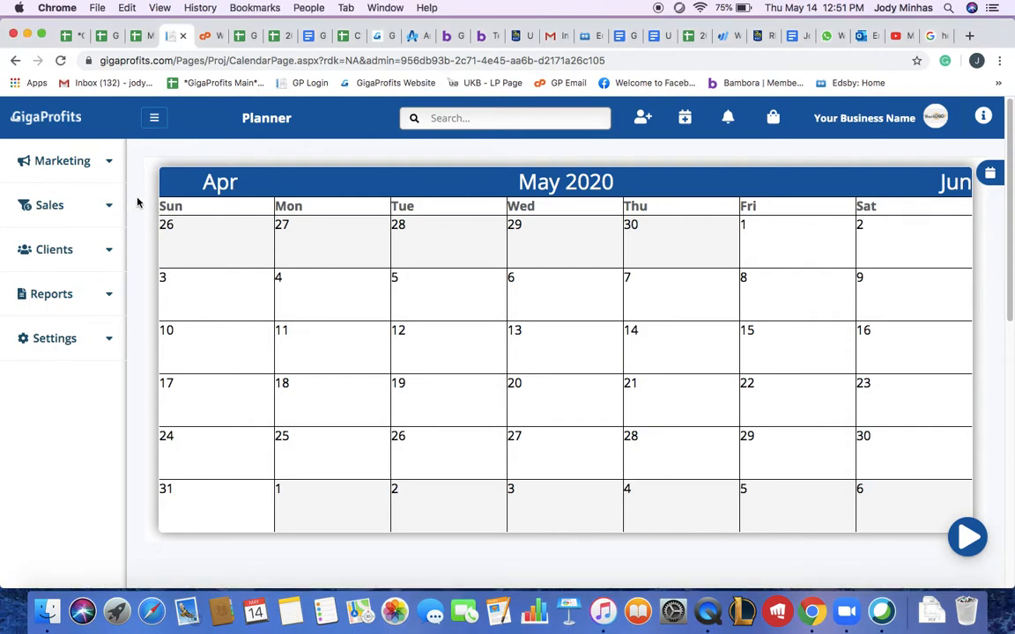
Expand the Sales section in the sidebar to reveal Planner and Leads.
click(50, 204)
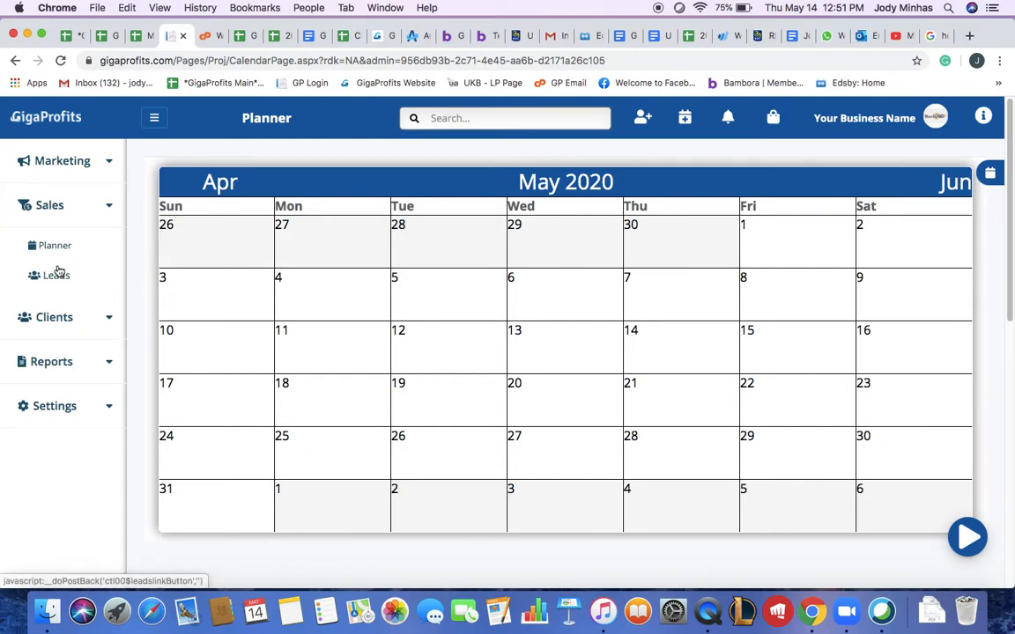
mouse_move(58, 279)
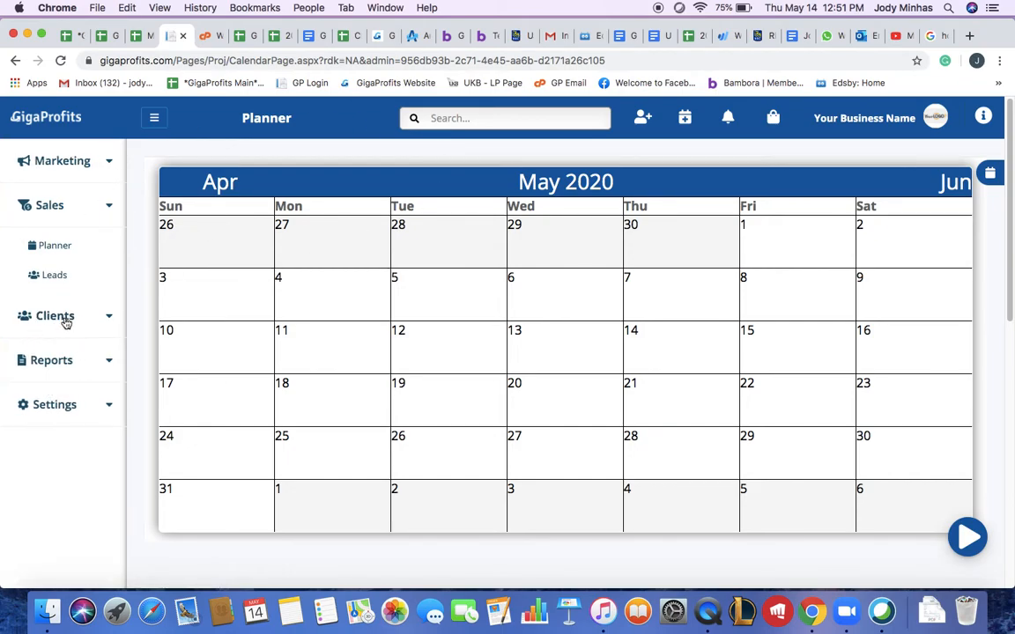
mouse_move(62, 360)
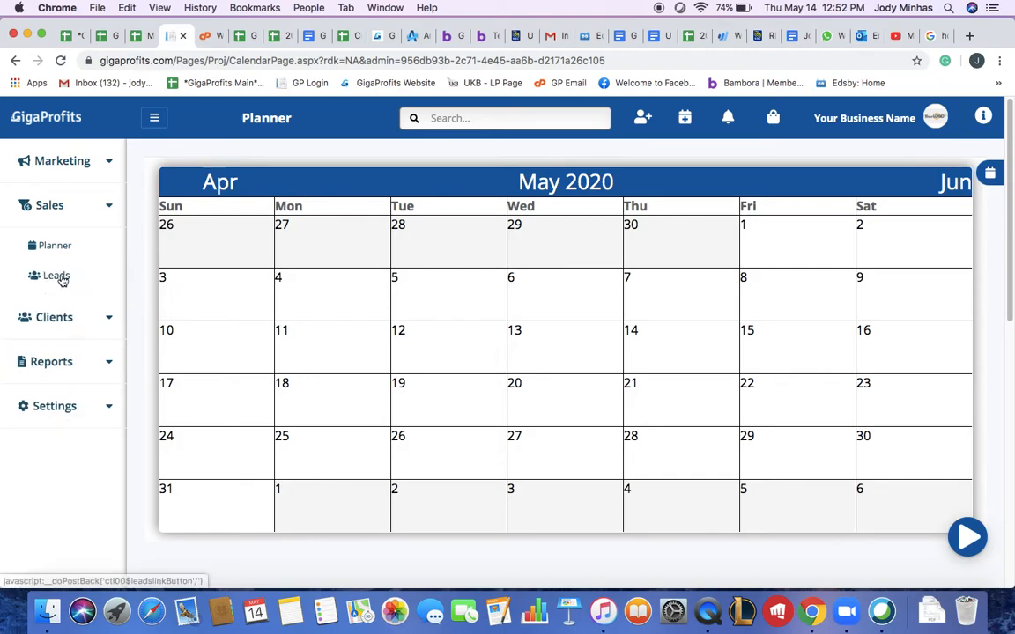
click(56, 278)
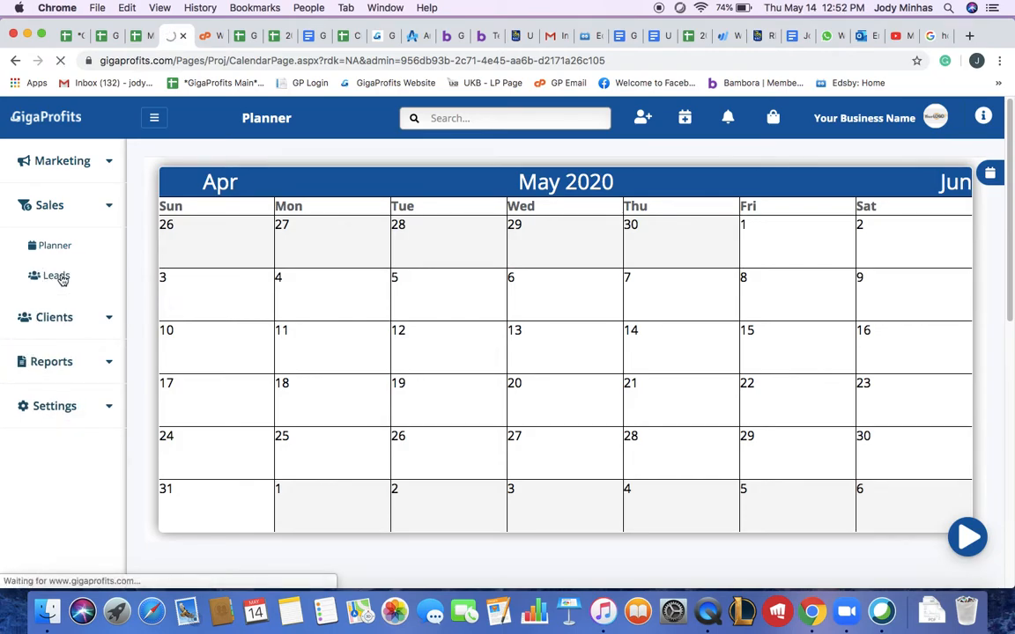
click(56, 274)
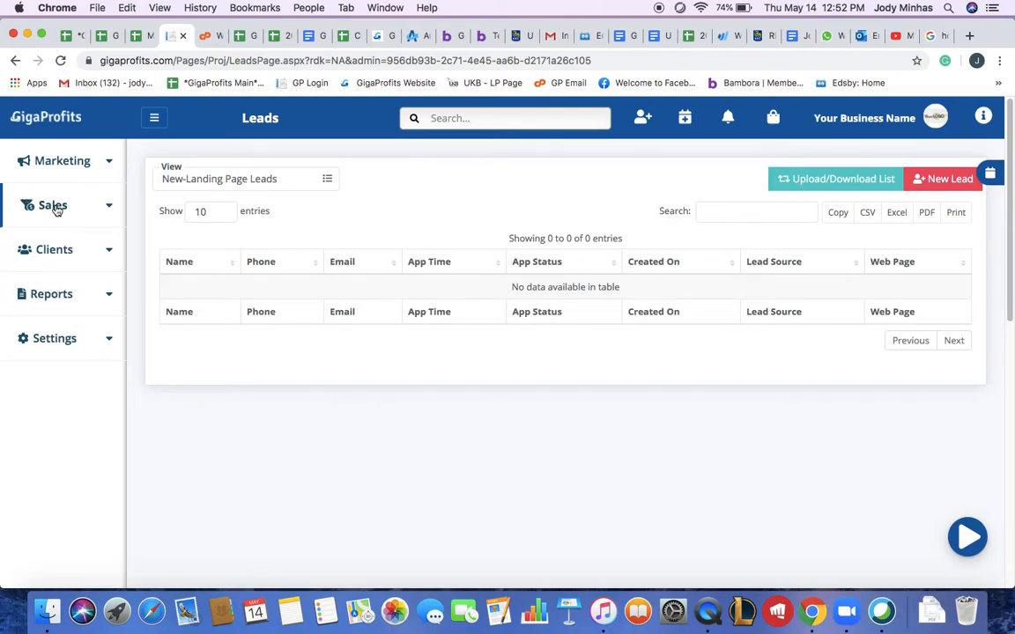
click(55, 204)
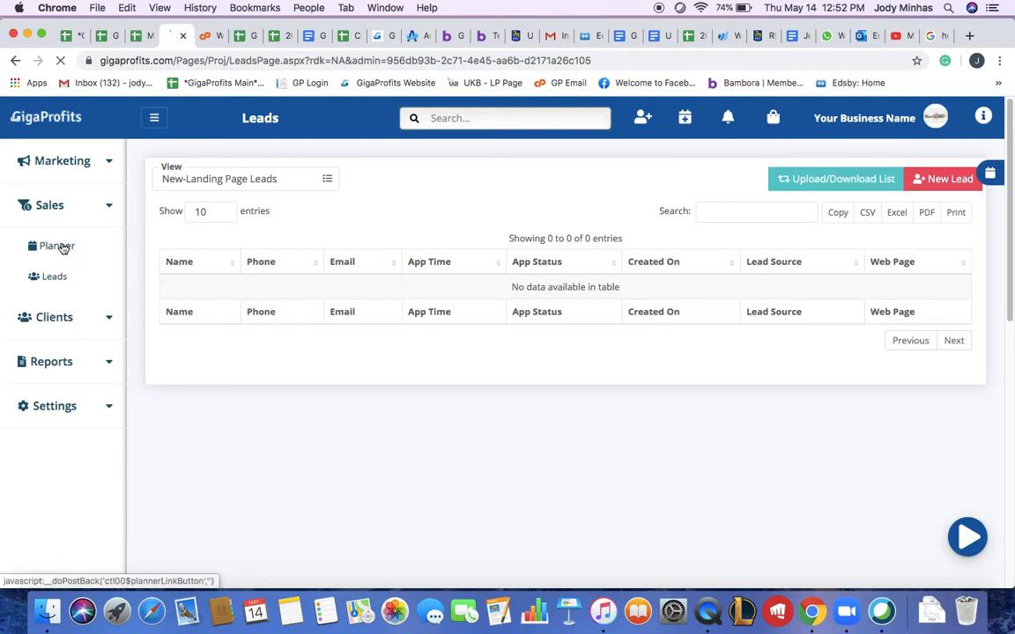
click(56, 247)
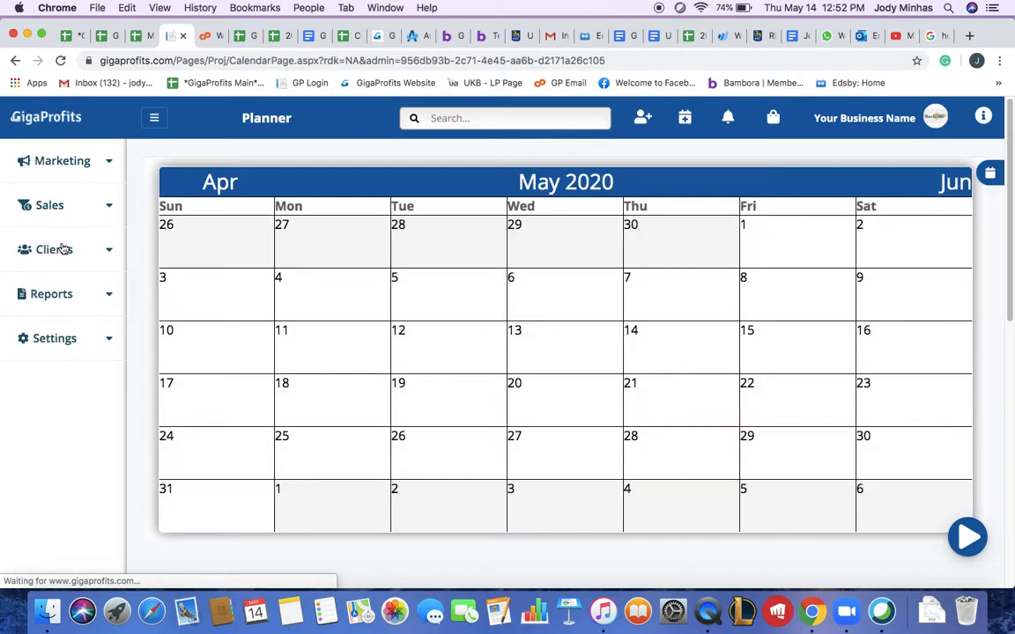
click(49, 204)
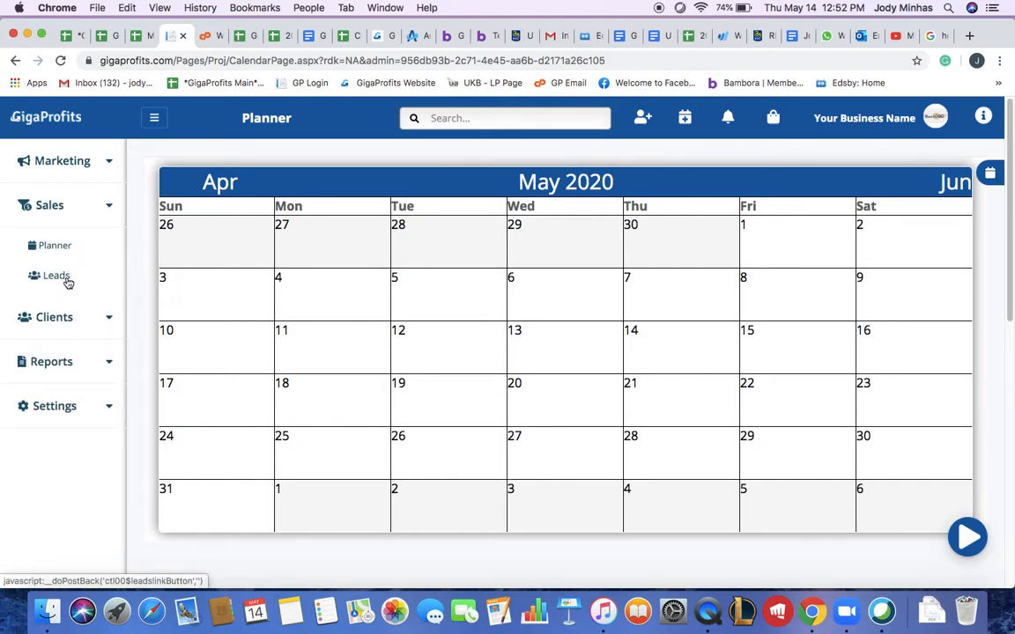
Go to the Leads page showing the empty New-Landing Page Leads table.
click(56, 275)
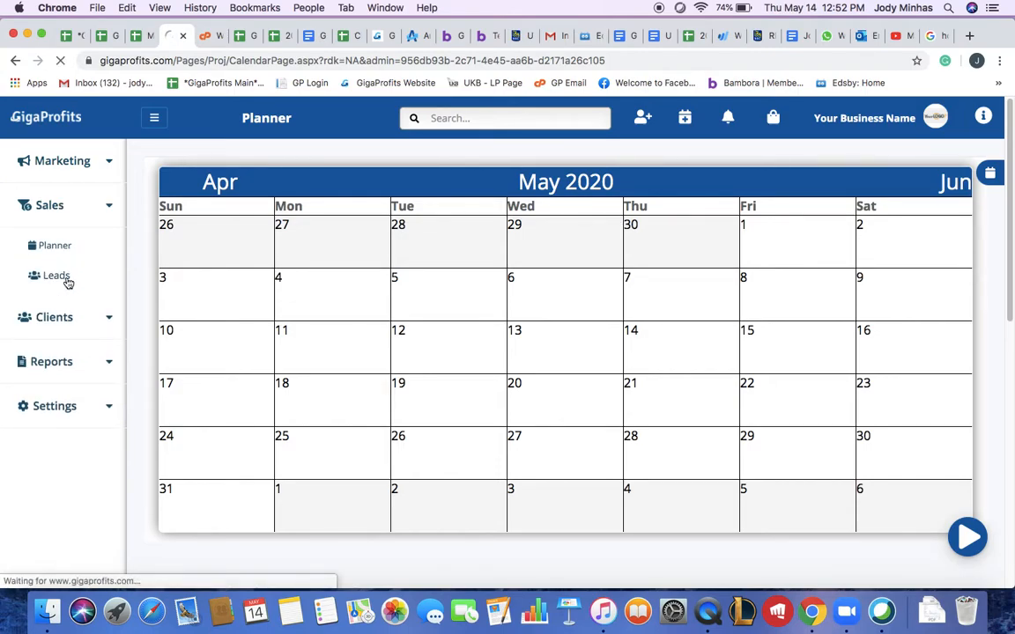
click(57, 275)
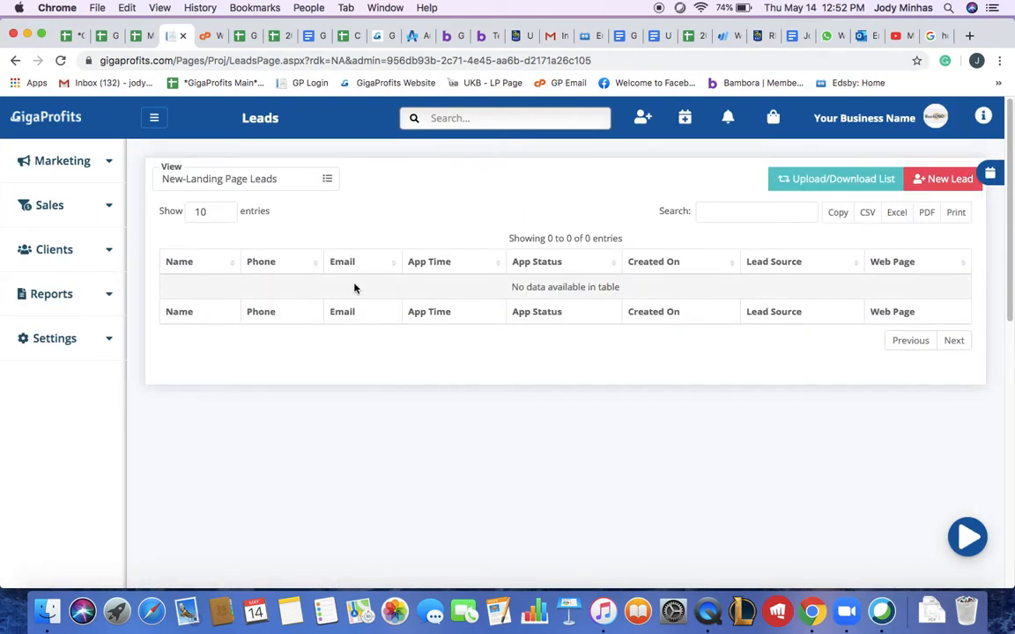
mouse_move(300, 185)
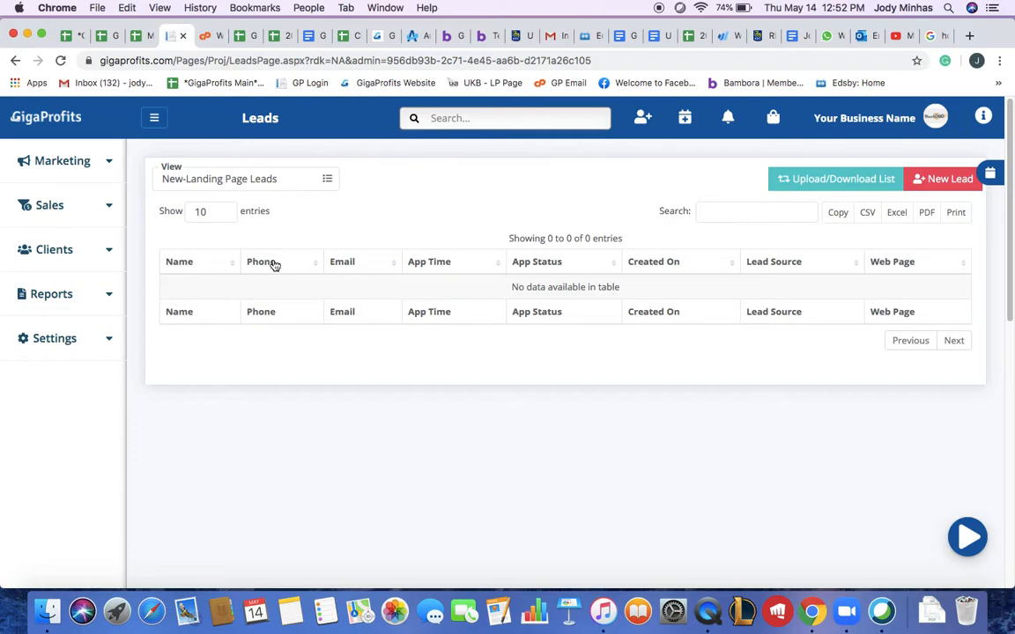
mouse_move(468, 256)
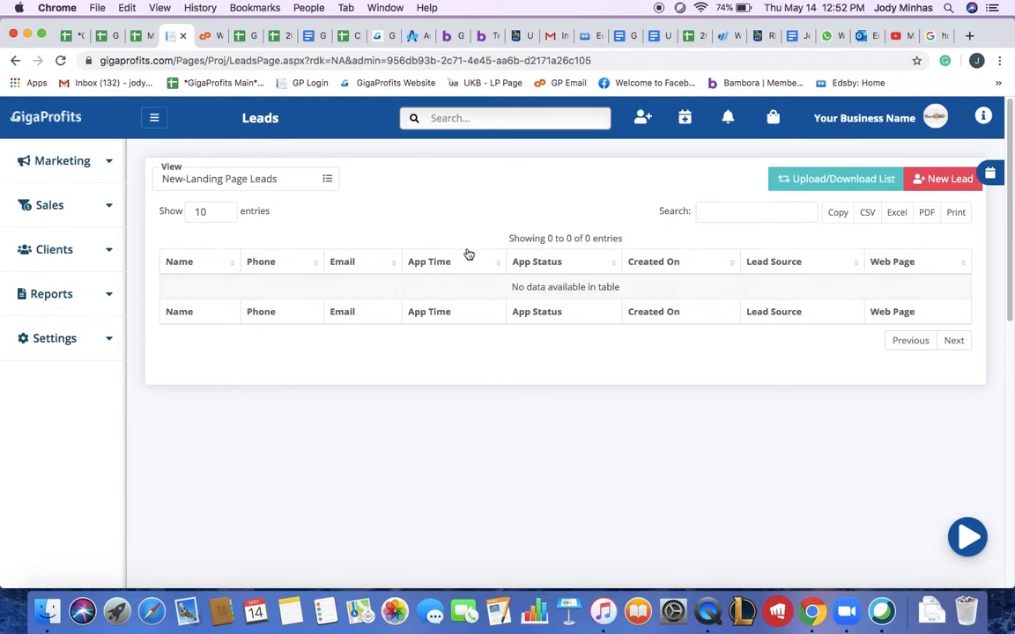
mouse_move(472, 248)
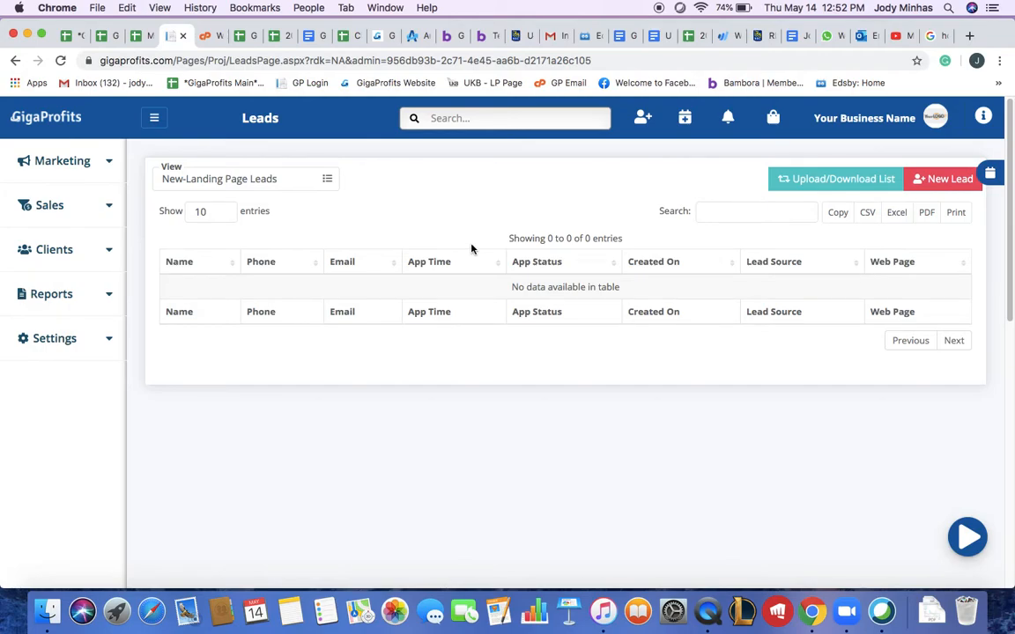
mouse_move(315, 282)
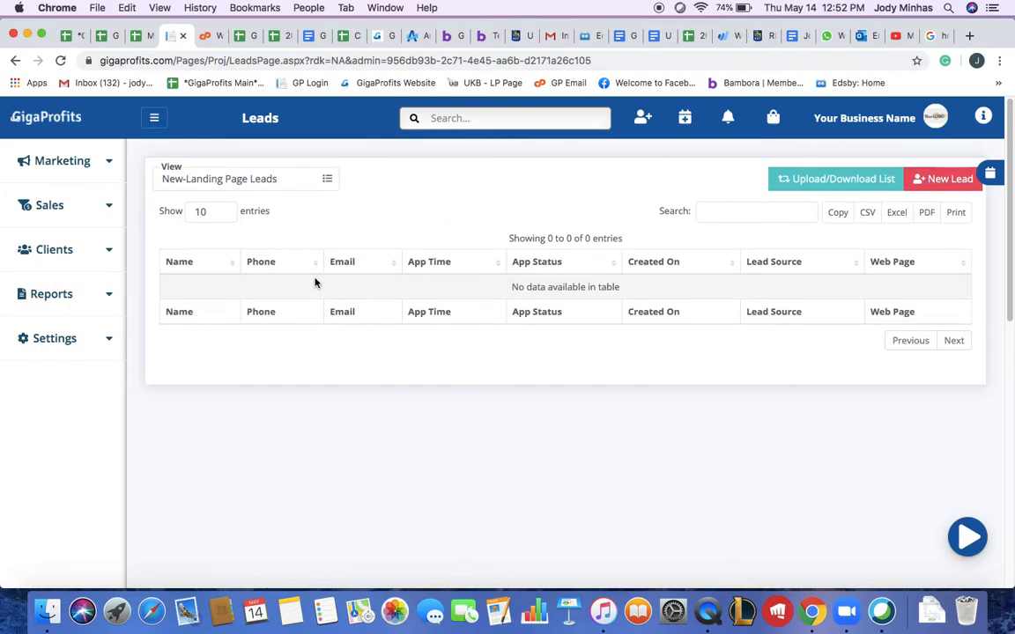
mouse_move(289, 181)
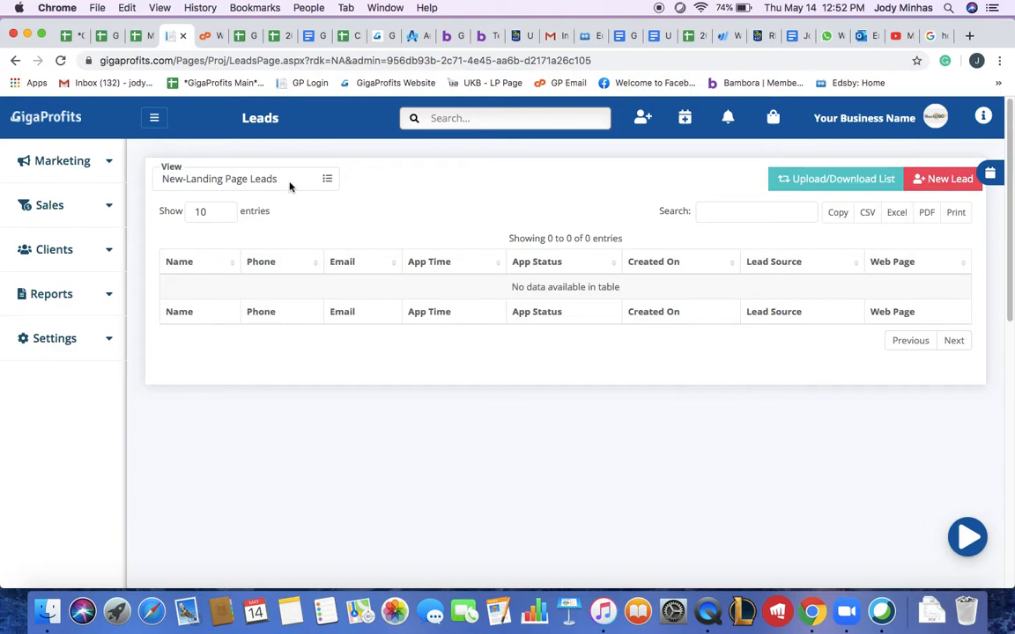
Drop down the View list of lead filters above the leads table.
click(245, 180)
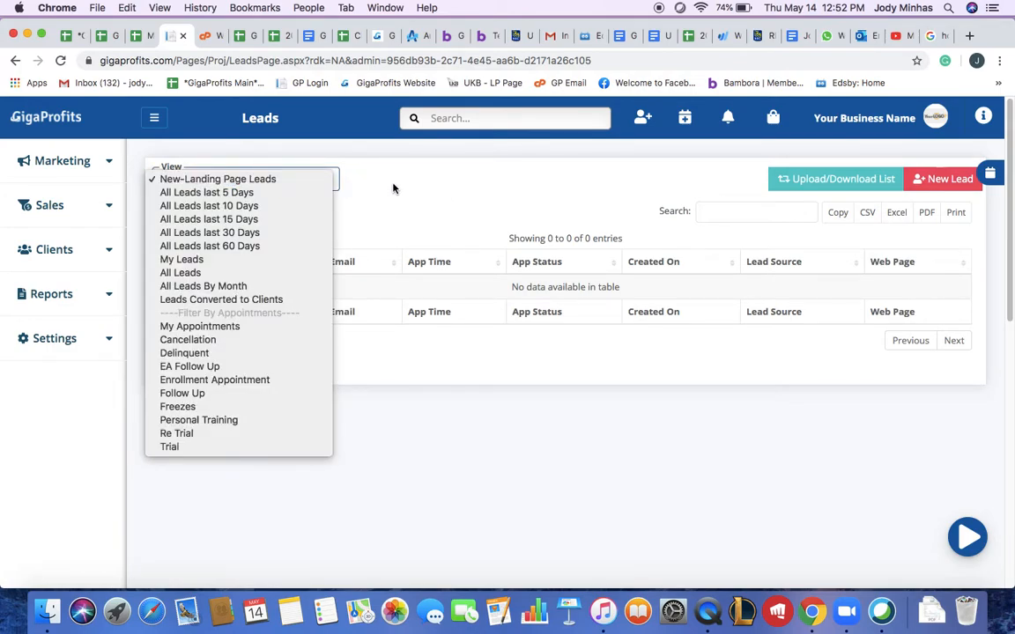
mouse_move(557, 113)
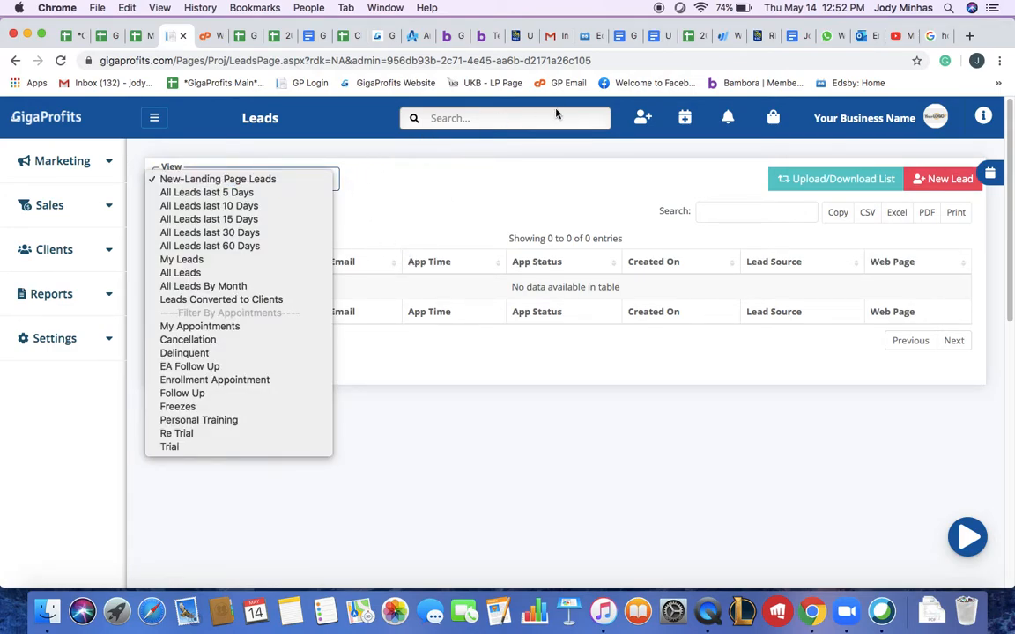
mouse_move(497, 195)
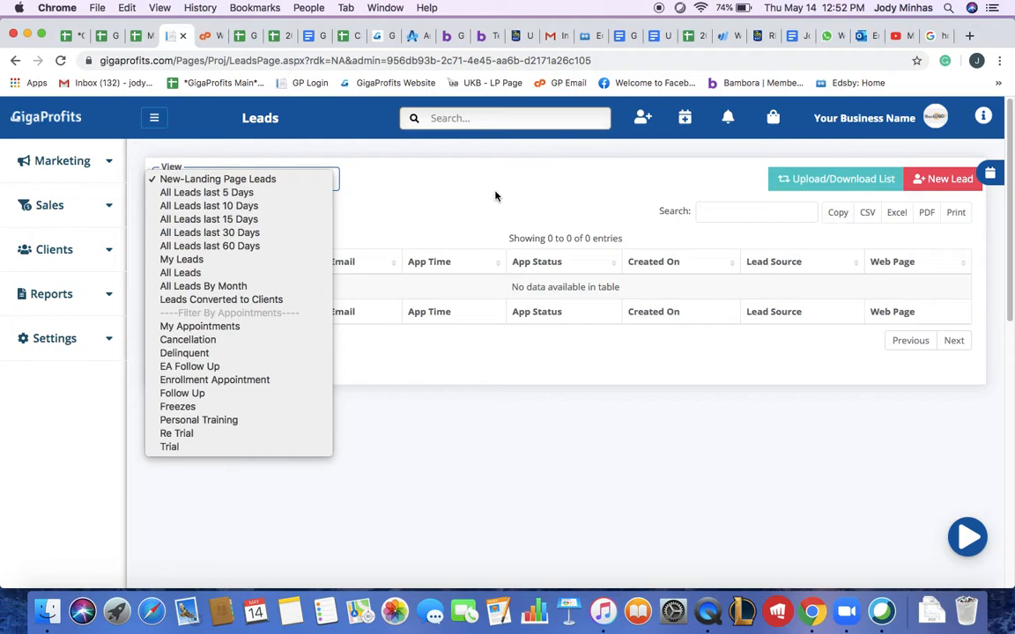
mouse_move(466, 257)
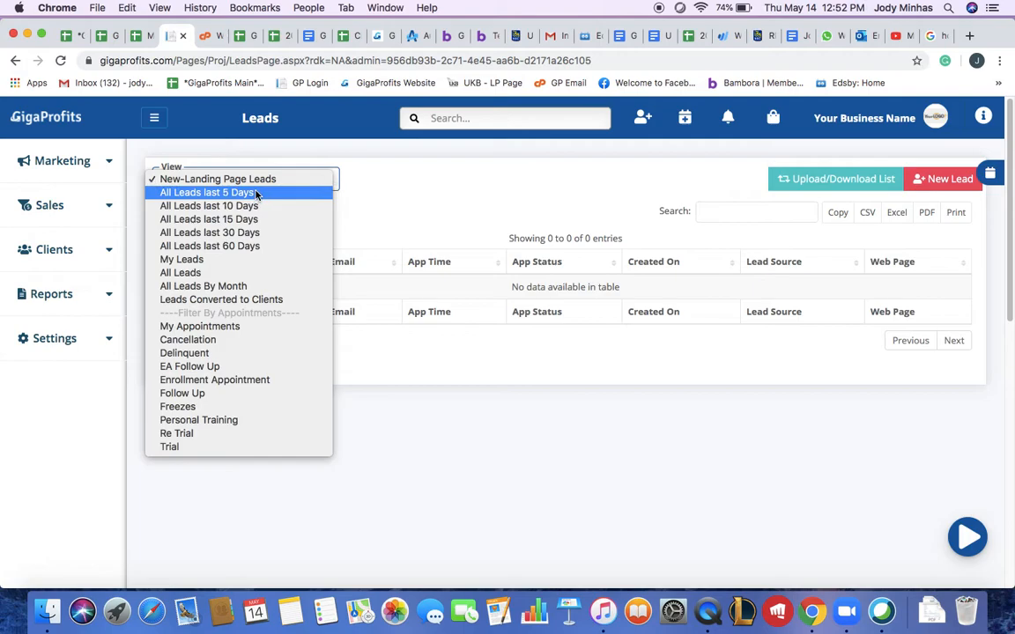
mouse_move(243, 299)
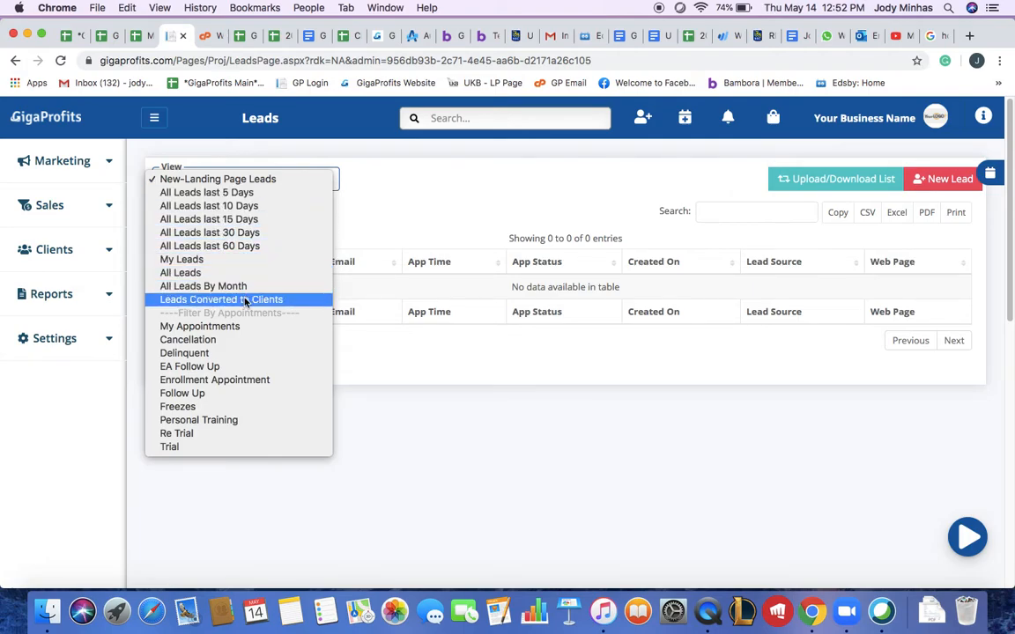
mouse_move(208, 205)
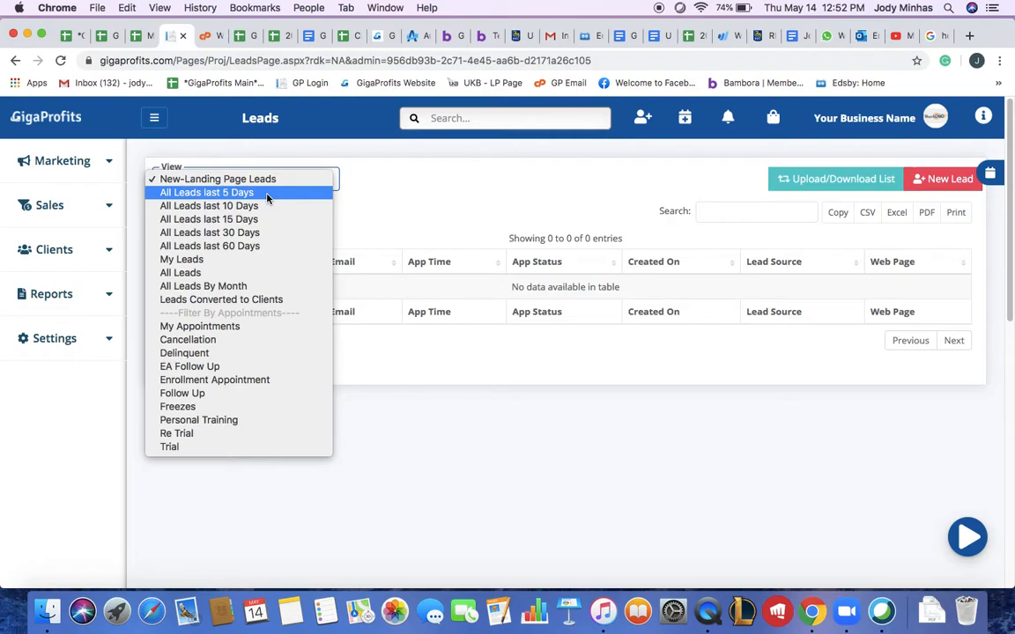
mouse_move(262, 233)
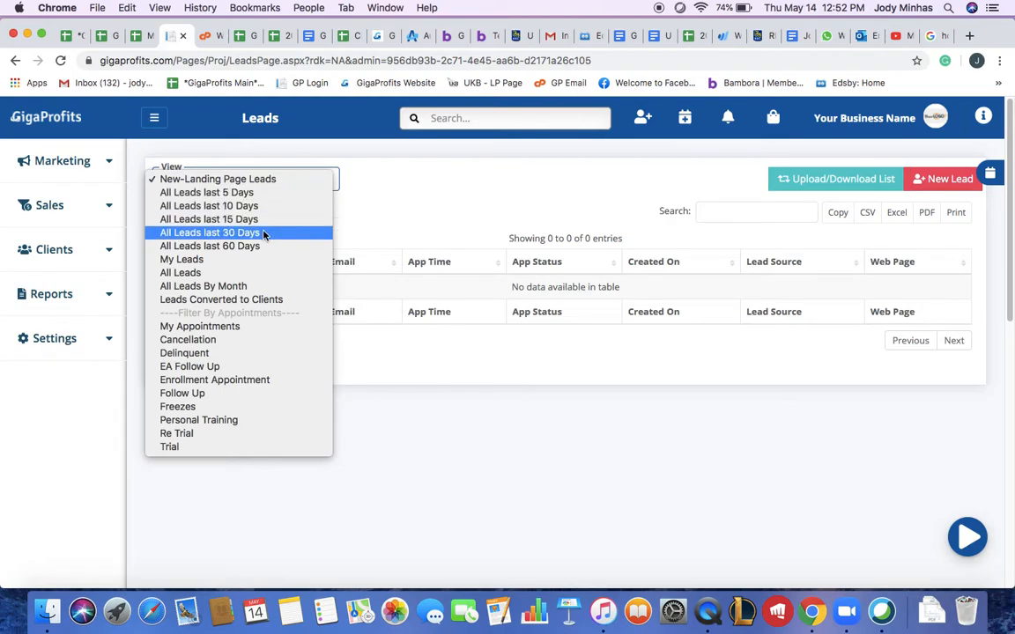
mouse_move(252, 259)
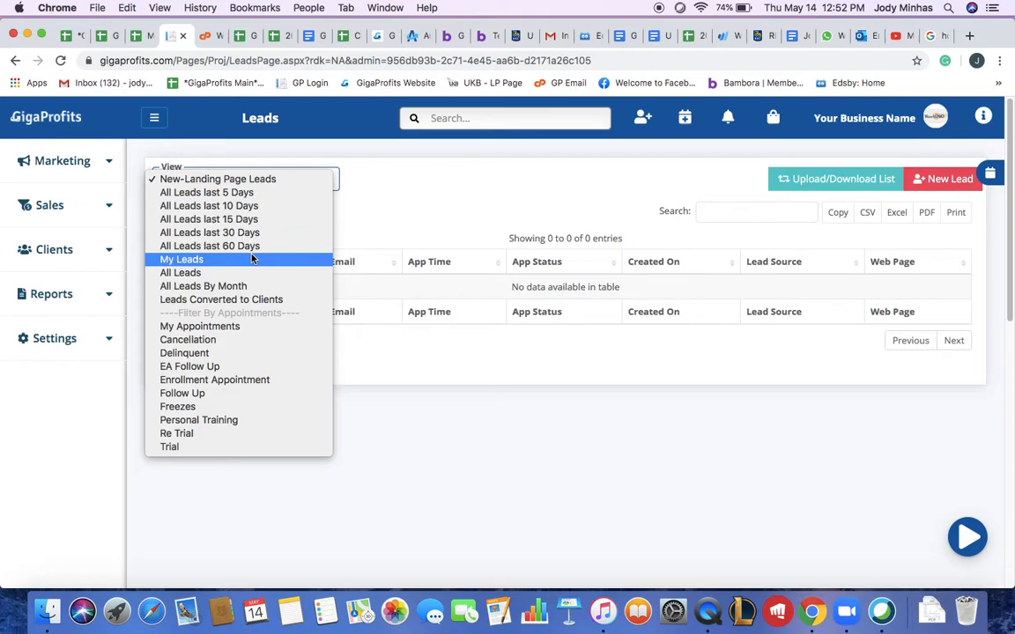
mouse_move(243, 264)
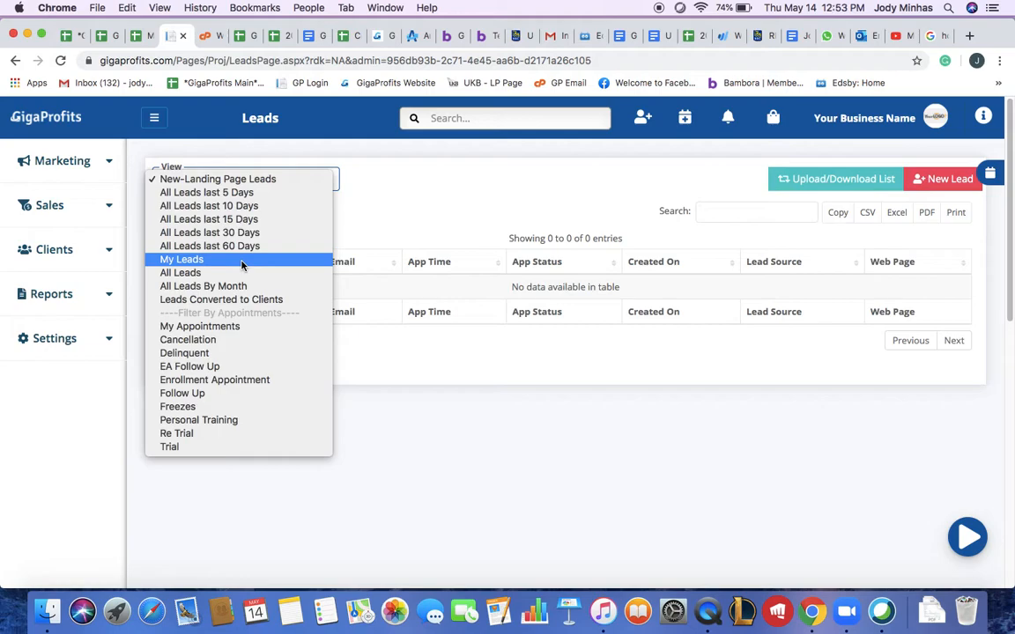
mouse_move(243, 272)
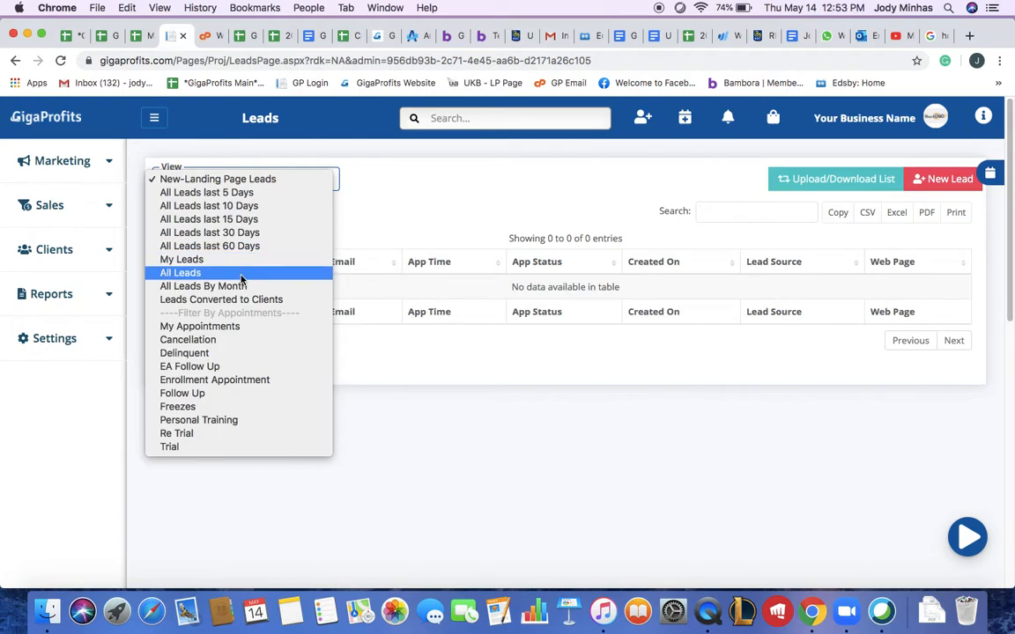
Switch the view to All Leads, listing Joe Smith from a referral source.
click(180, 271)
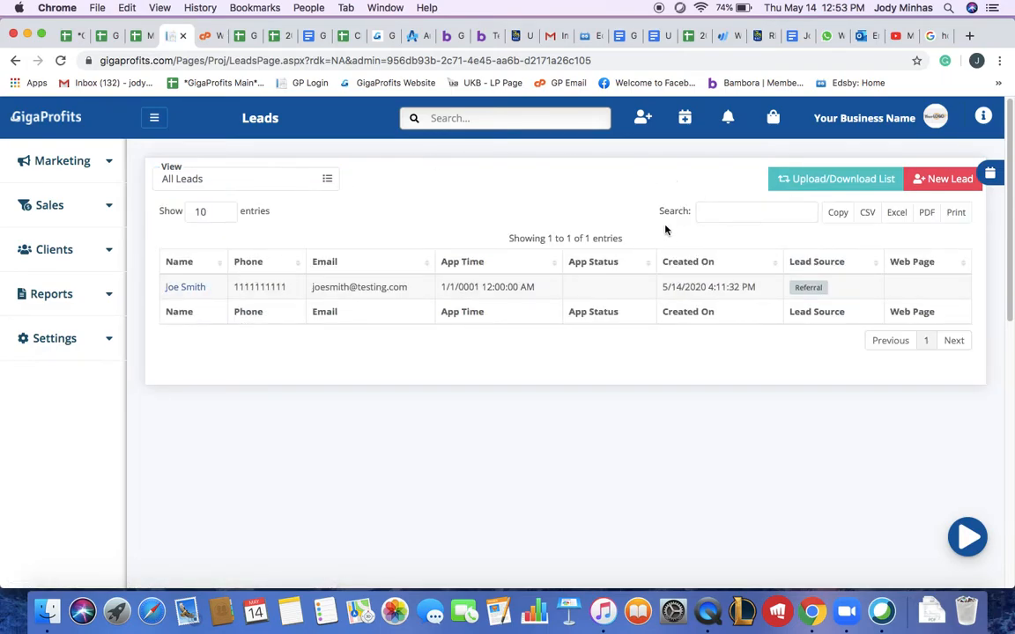
mouse_move(483, 341)
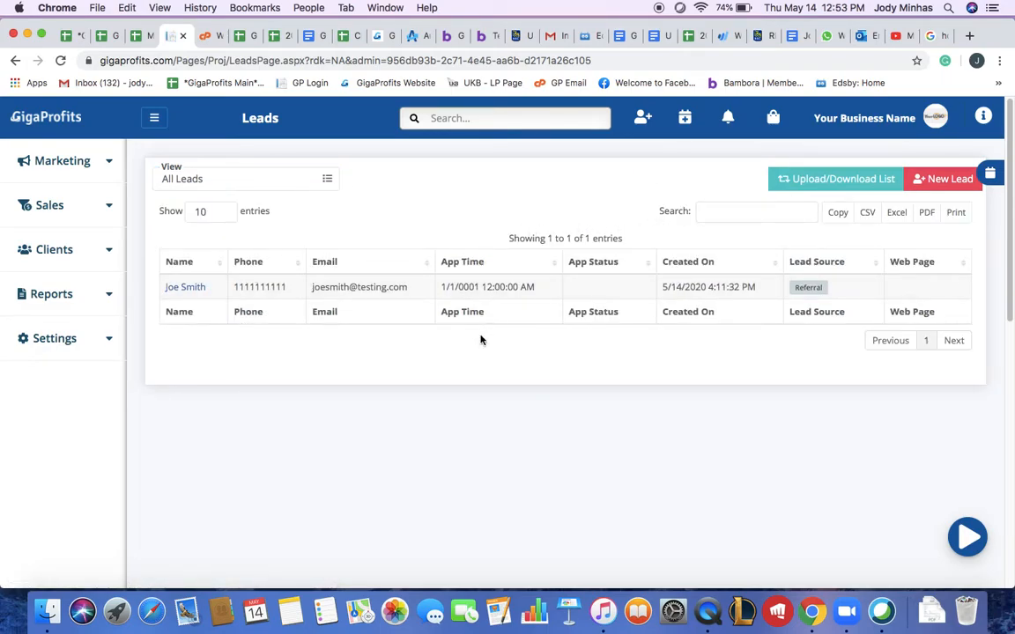
mouse_move(236, 254)
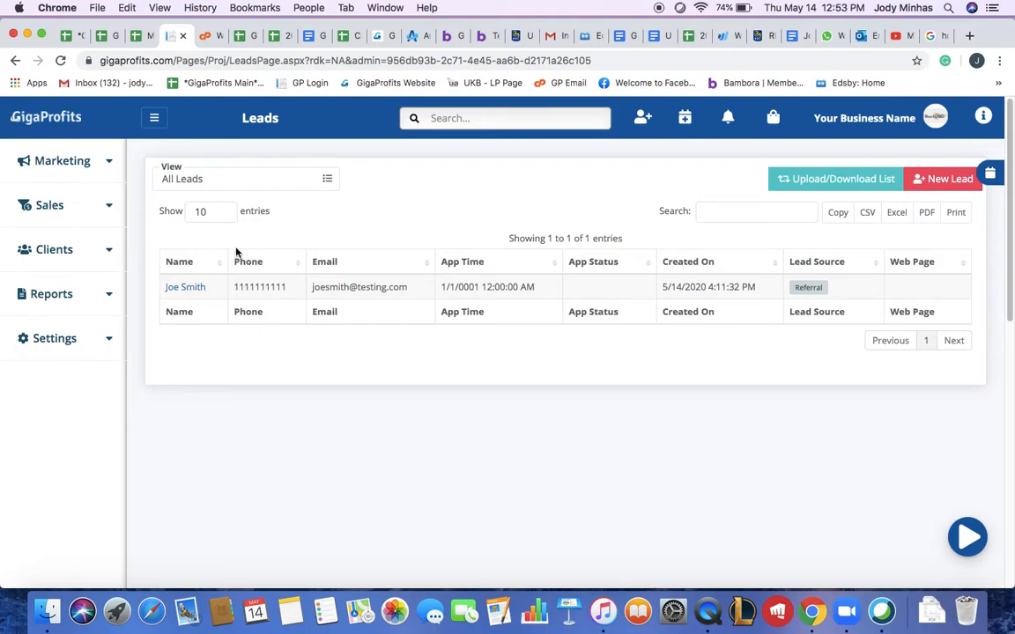
mouse_move(479, 391)
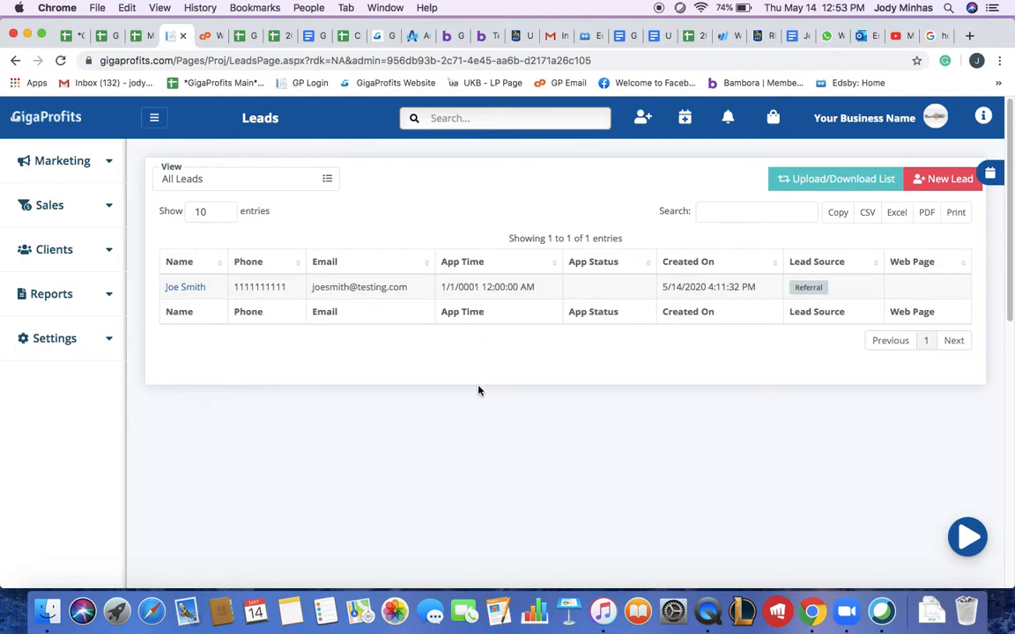
mouse_move(486, 431)
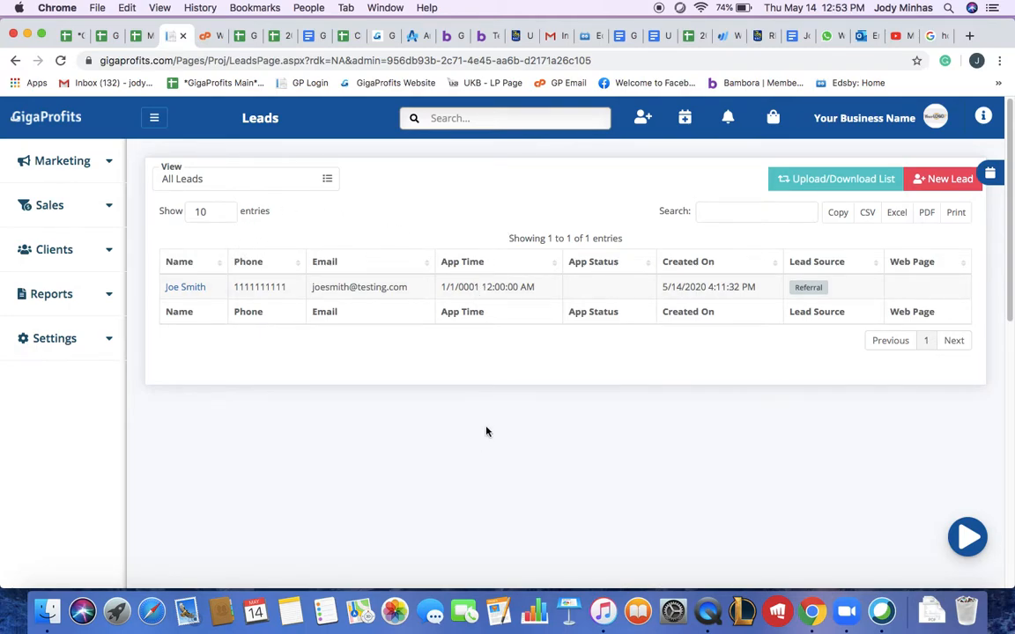
mouse_move(599, 245)
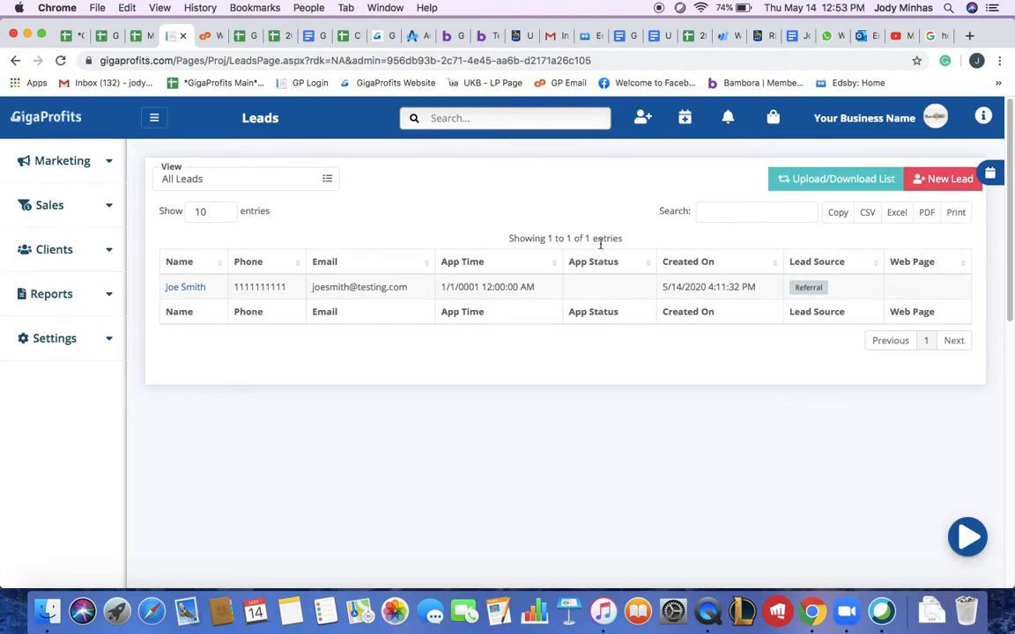
mouse_move(545, 238)
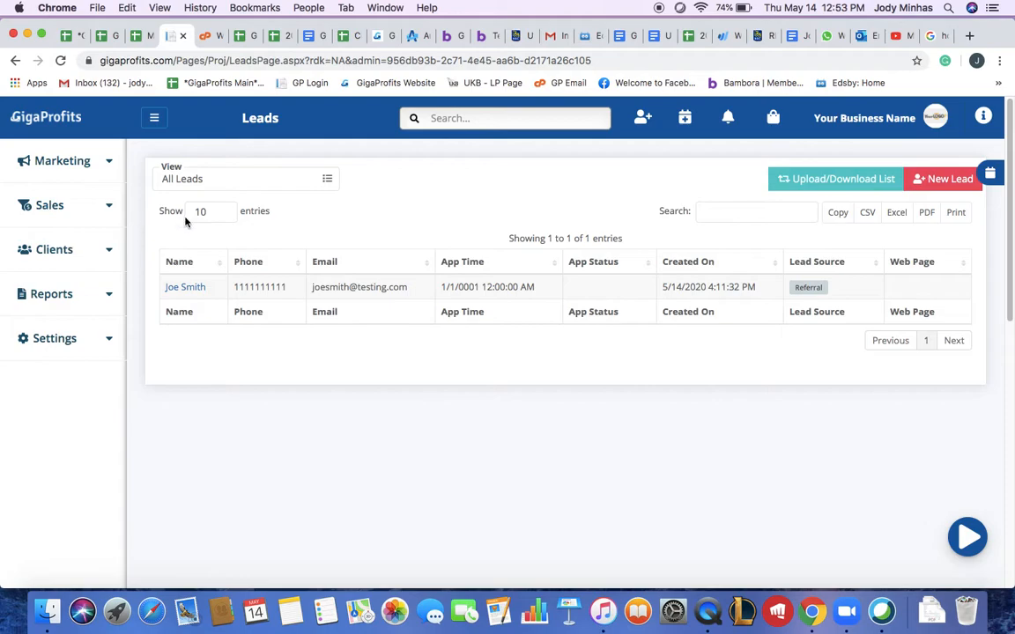
mouse_move(434, 237)
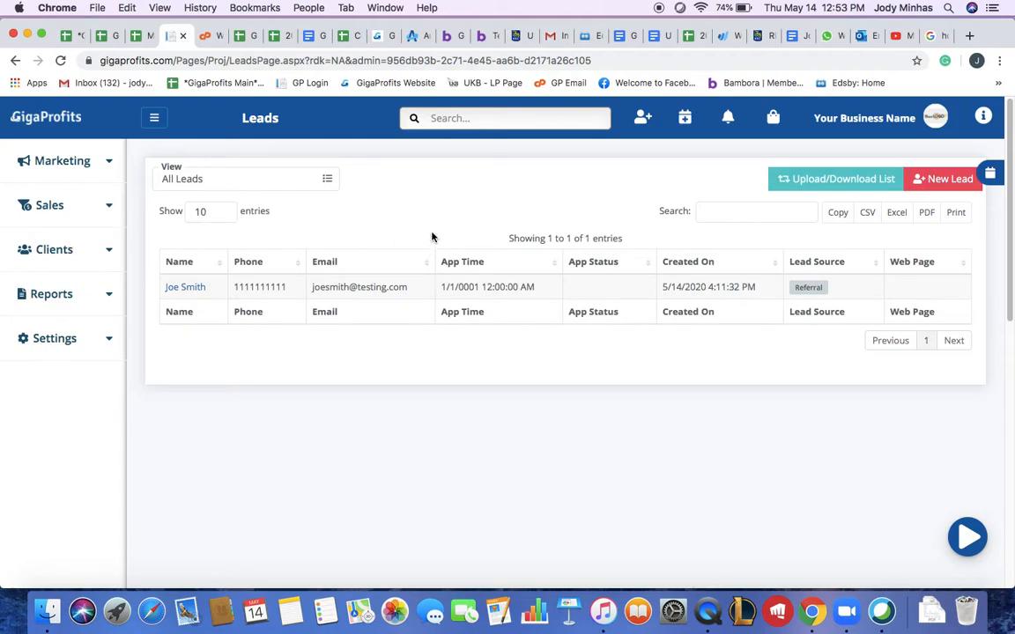
mouse_move(652, 247)
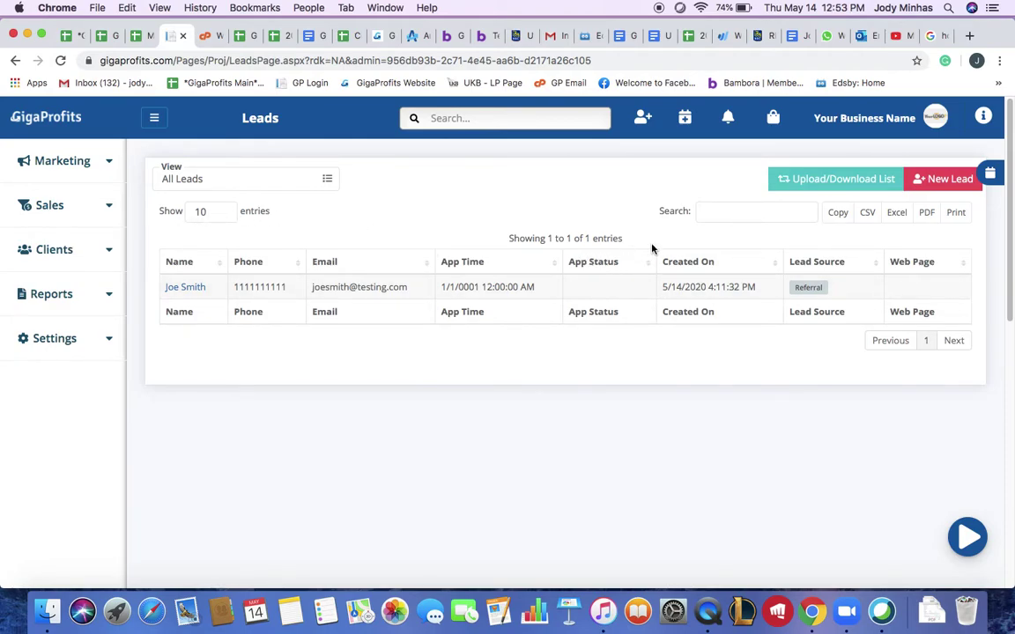
mouse_move(275, 200)
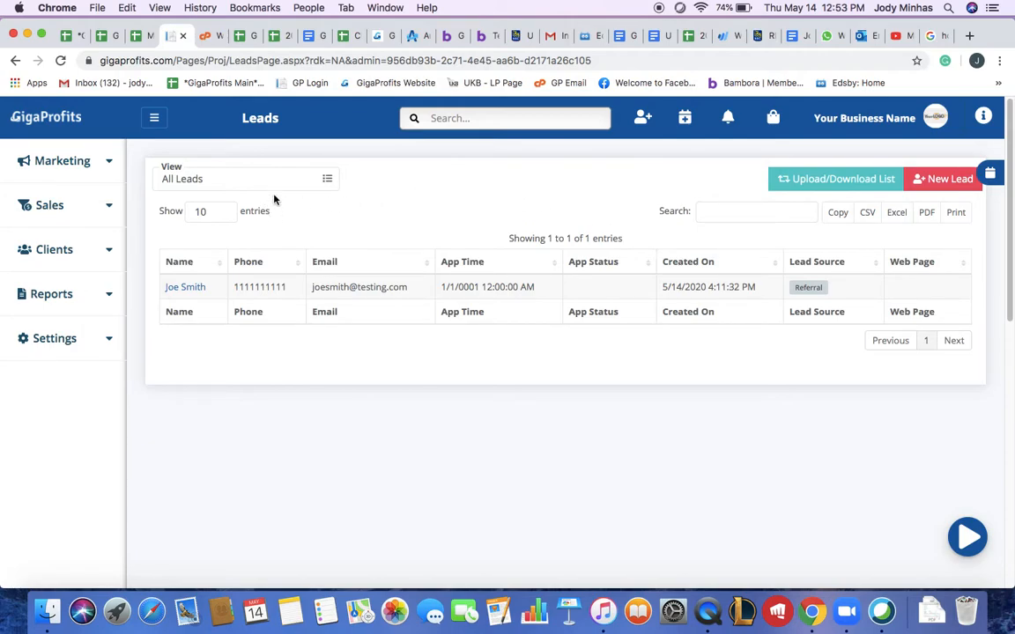
Filter to All Leads By Month for May 2020 and run the search.
click(246, 179)
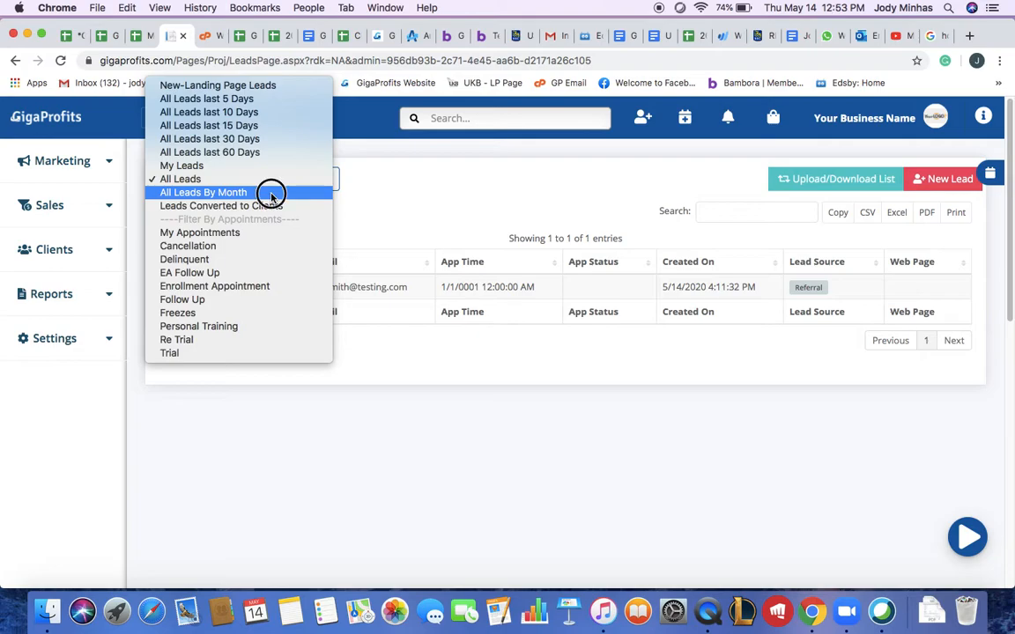
click(202, 192)
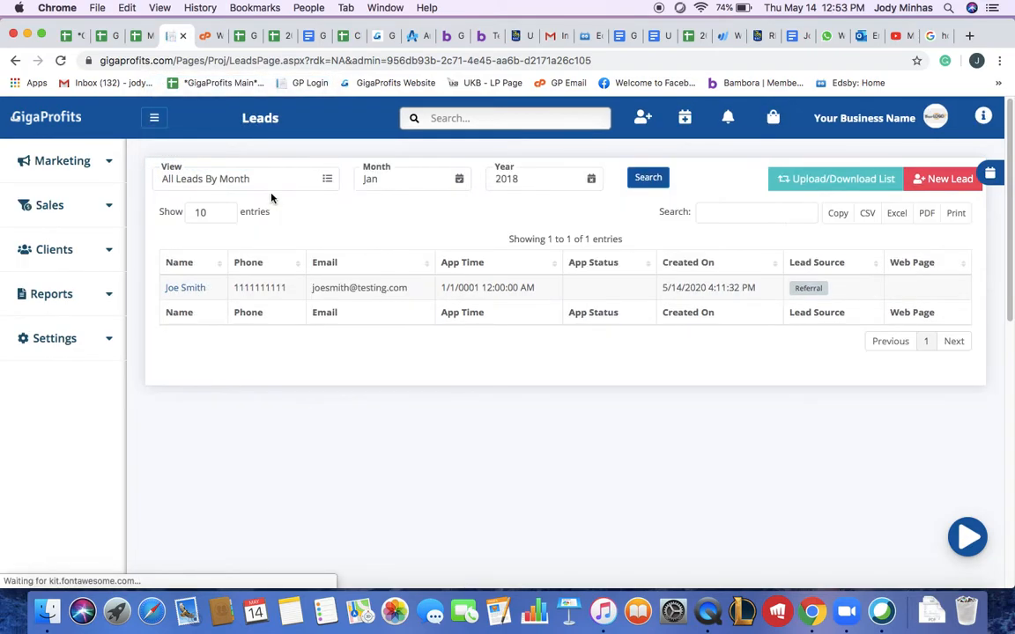
mouse_move(400, 186)
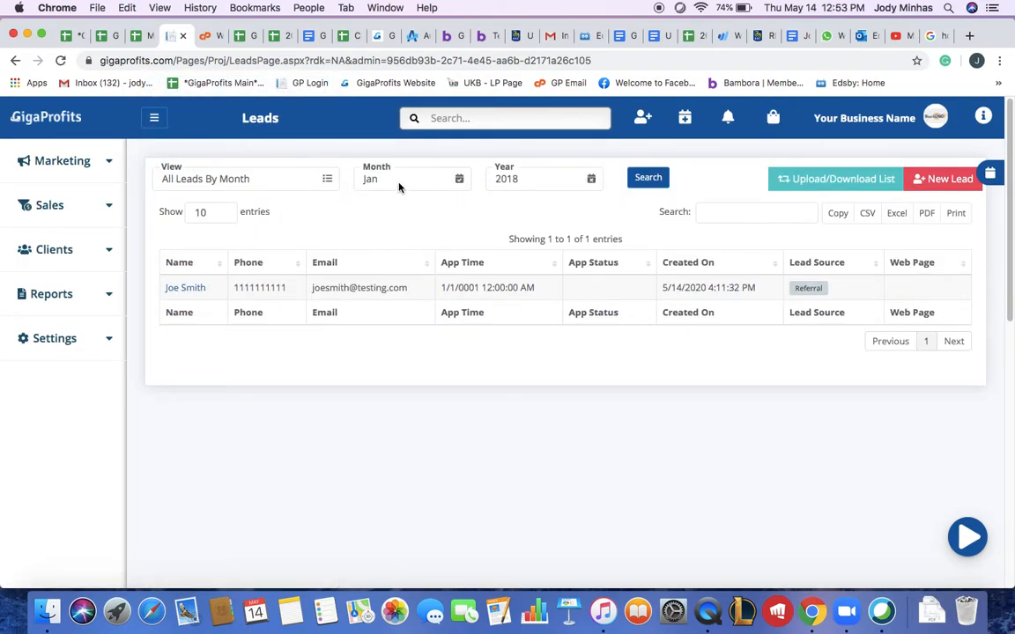
click(409, 180)
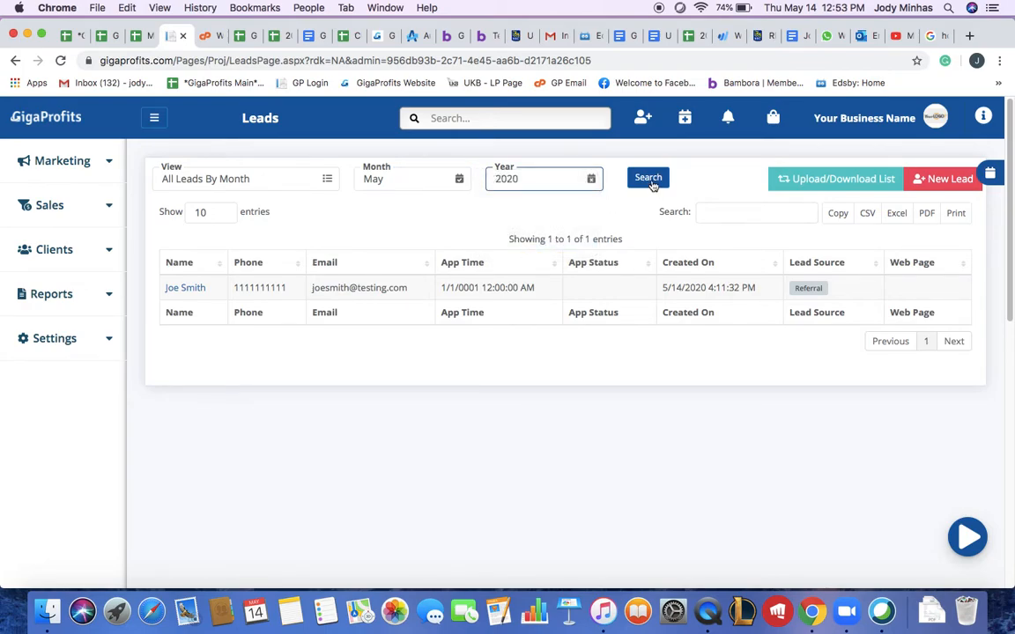
click(648, 176)
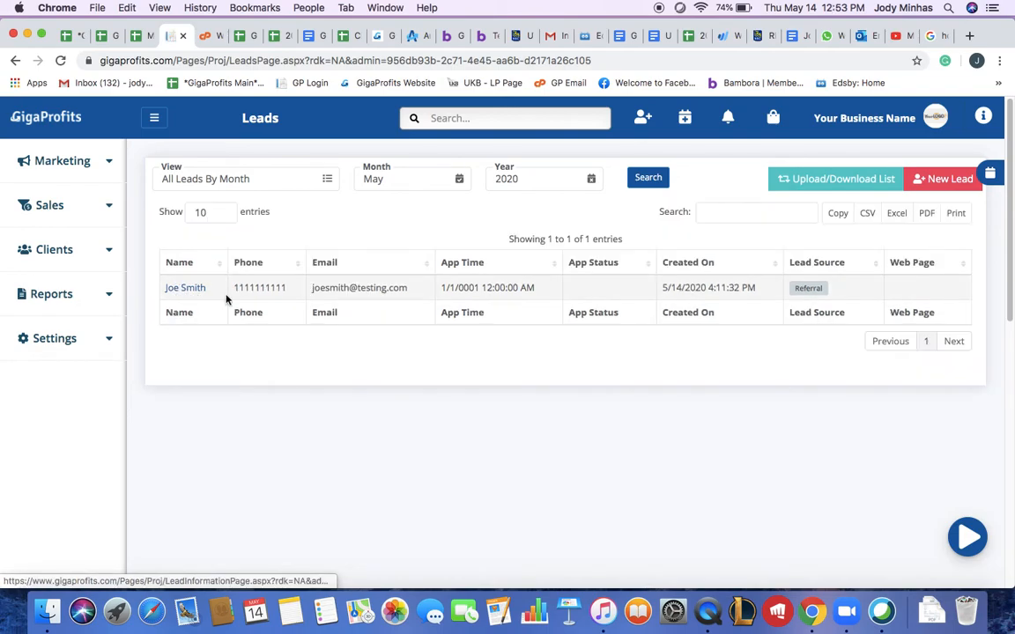
mouse_move(405, 204)
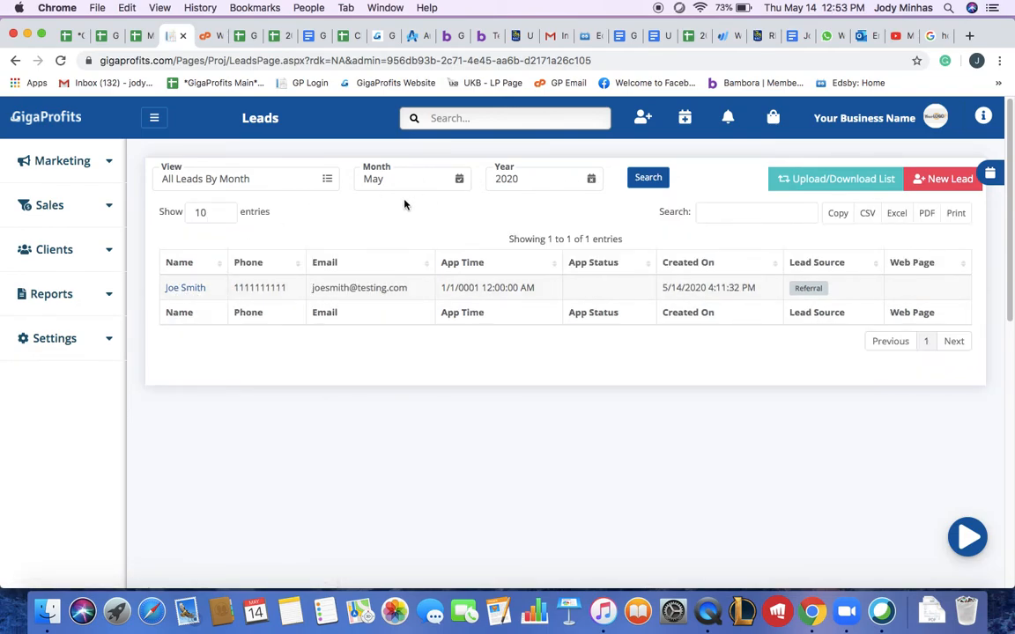
click(246, 179)
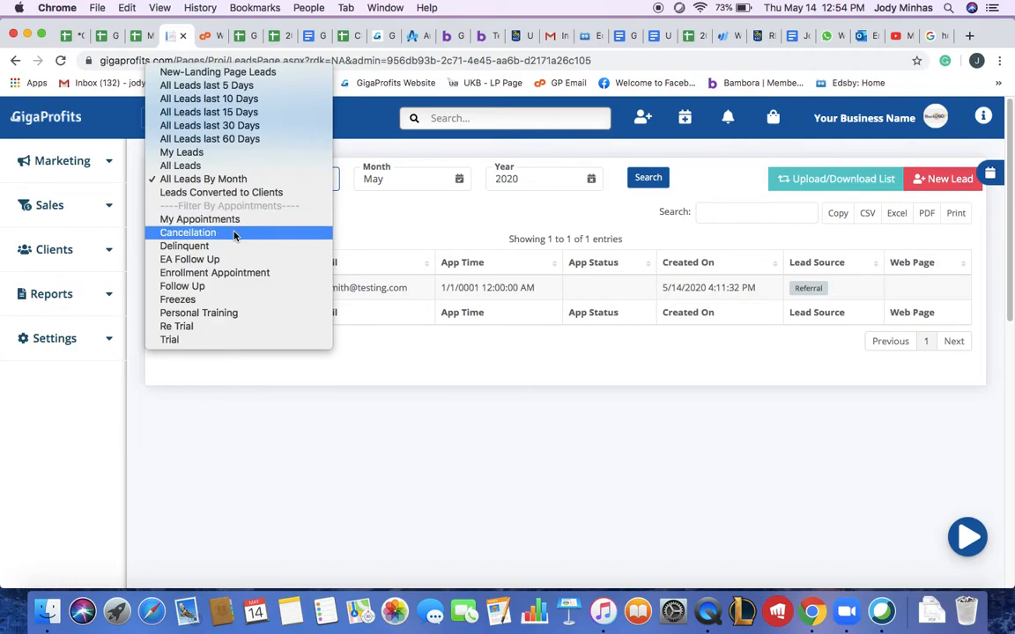
mouse_move(232, 247)
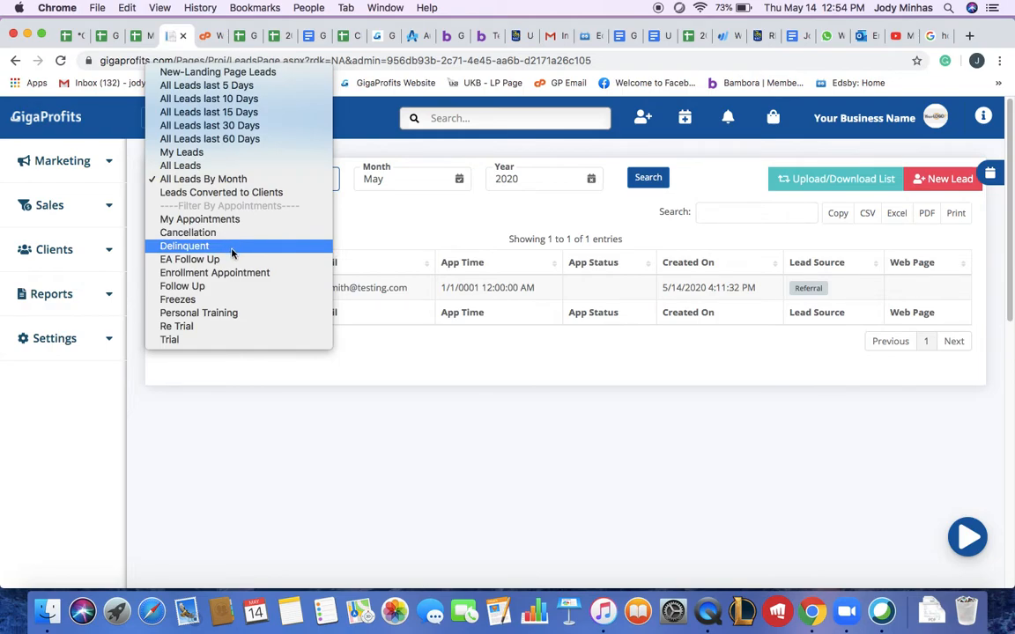
mouse_move(169, 341)
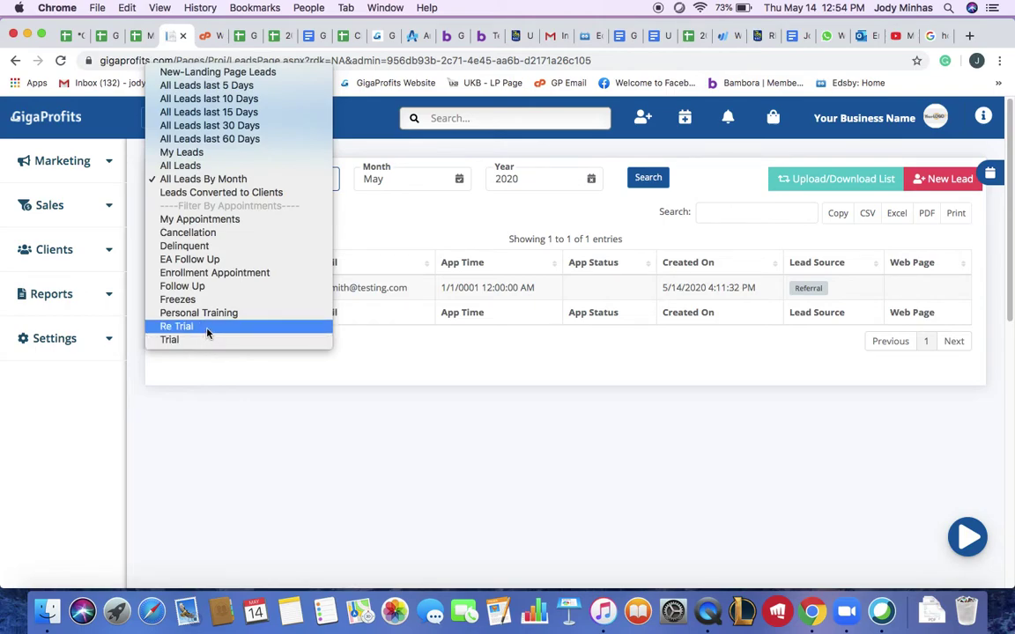
mouse_move(225, 272)
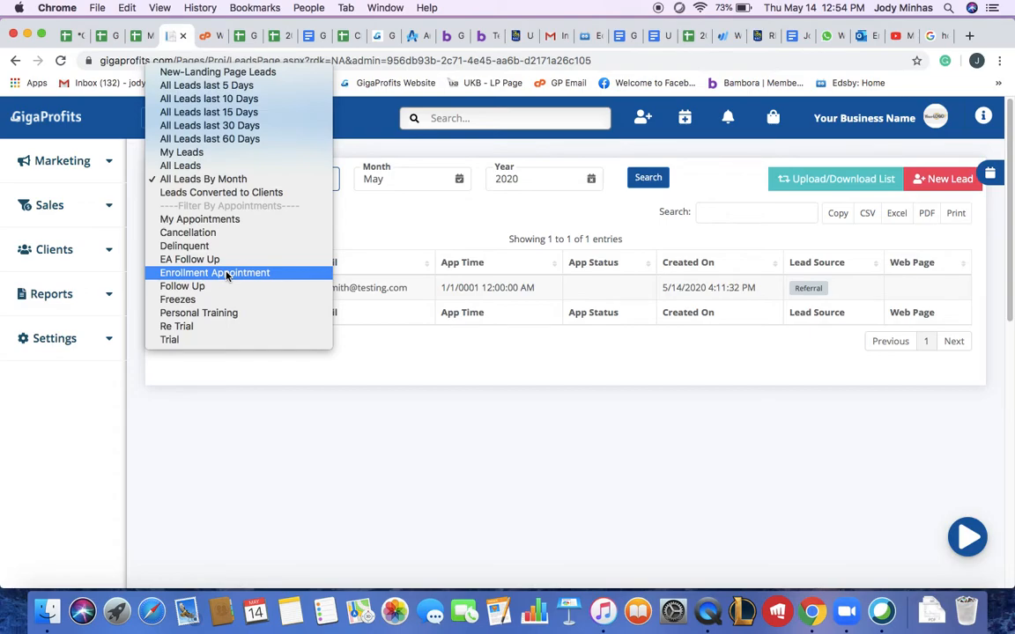
mouse_move(211, 261)
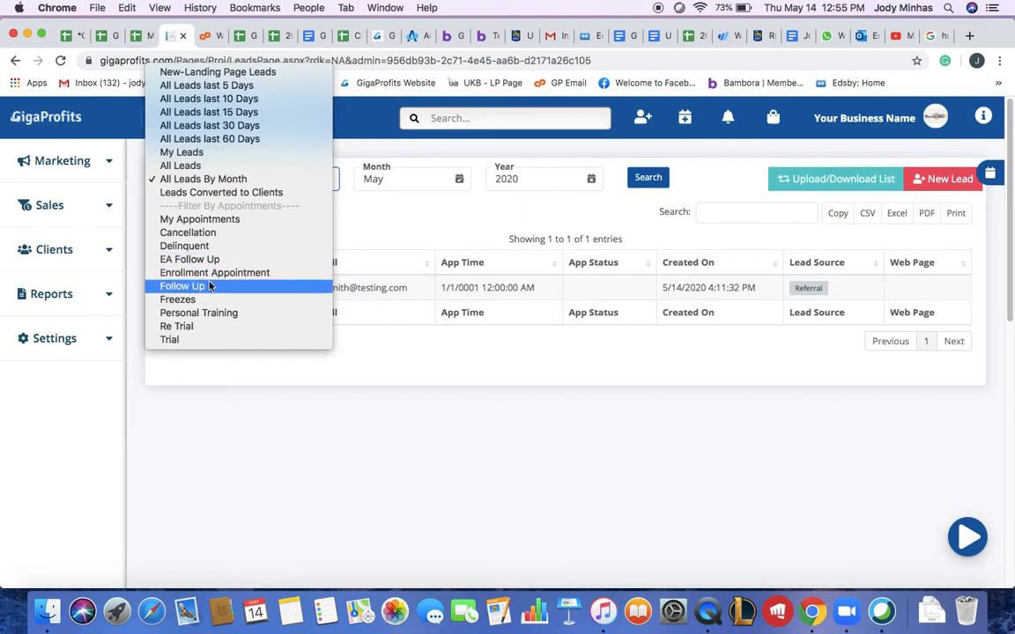
mouse_move(208, 299)
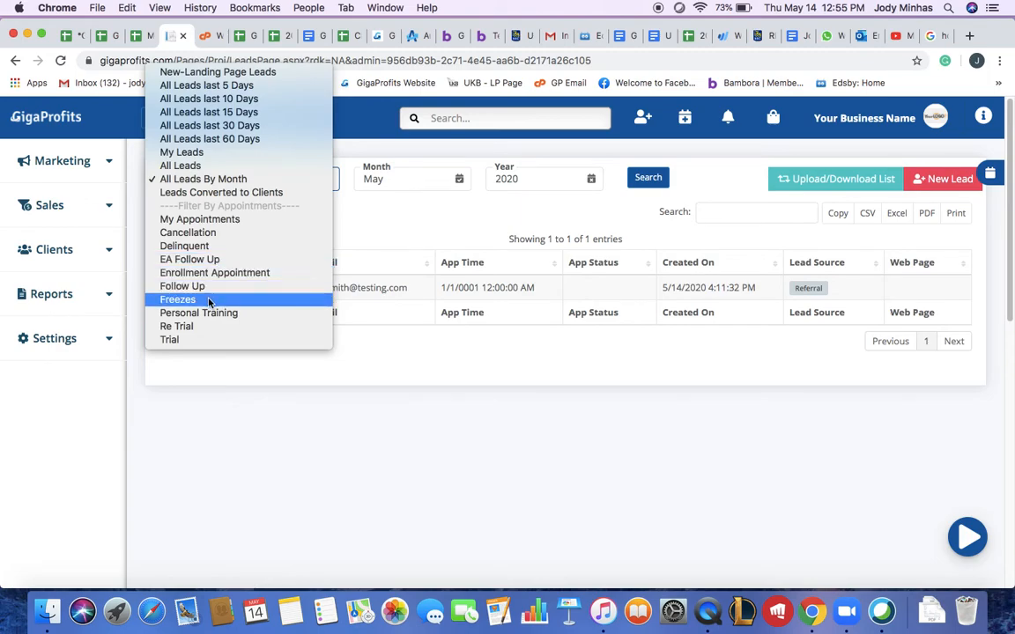
mouse_move(261, 314)
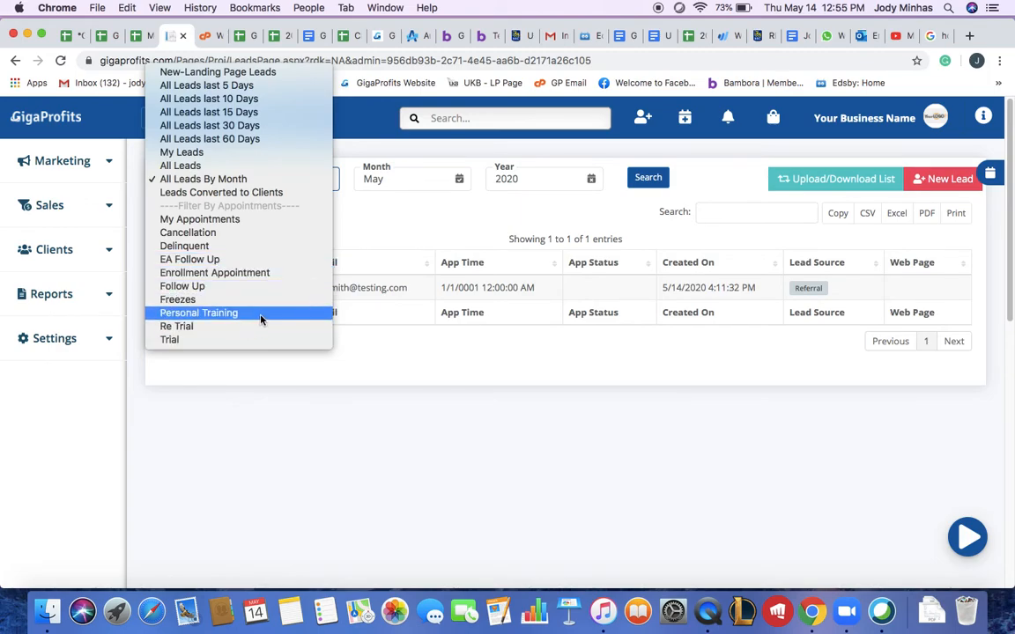
mouse_move(257, 219)
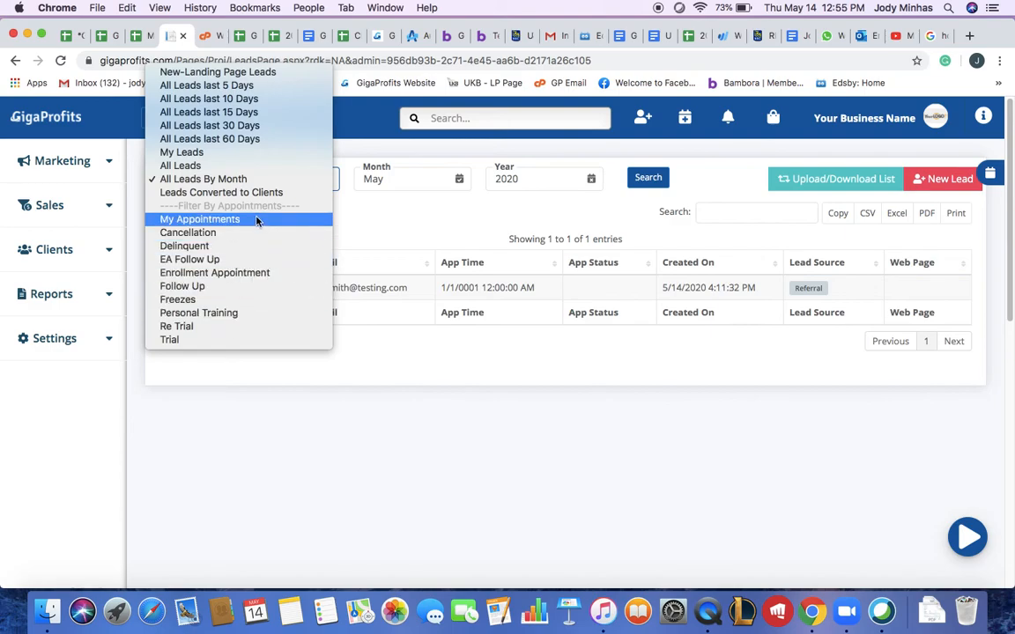